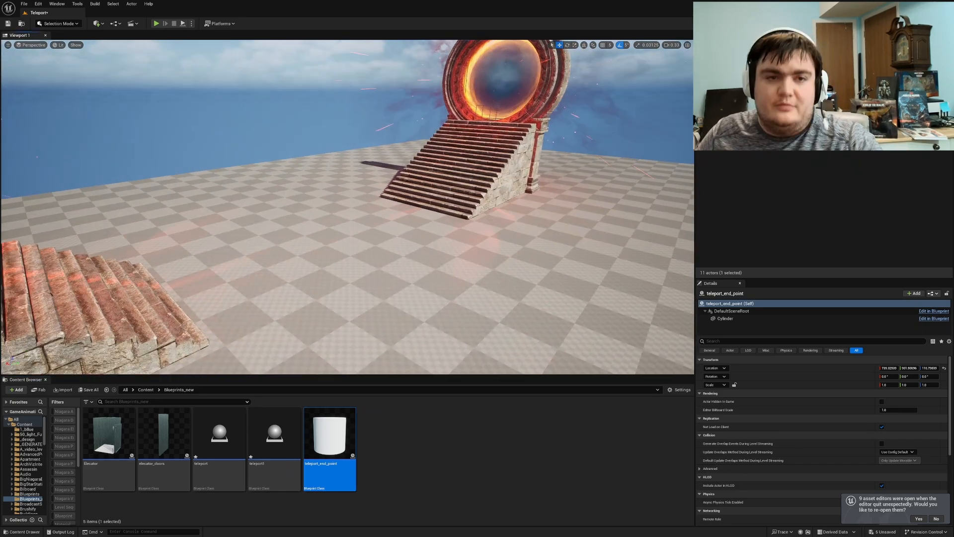
# - Run a play session to test the portals, then stop it
pyautogui.click(156, 23)
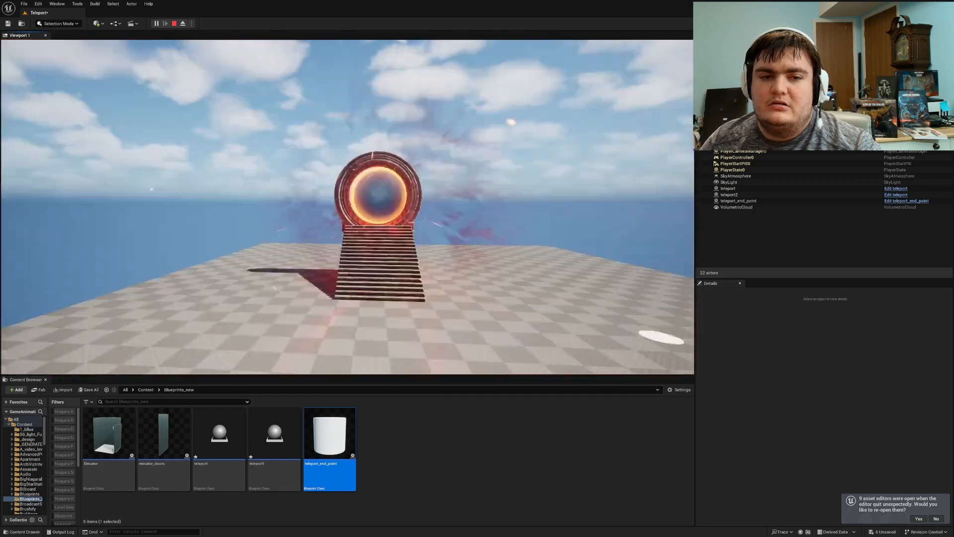
pyautogui.click(157, 24)
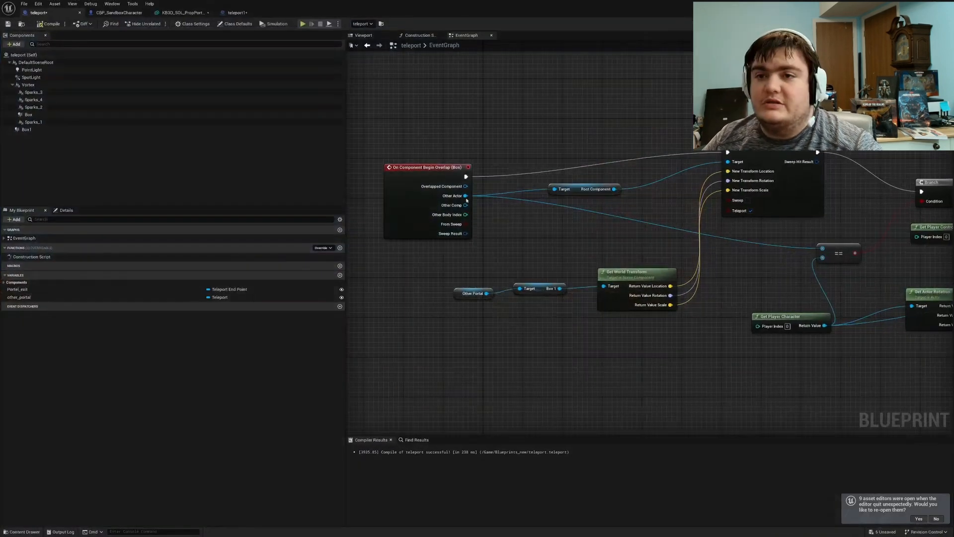
# - Select the overlap event, inspect the portal's components in the Viewport, and return to the Event Graph
pyautogui.click(425, 167)
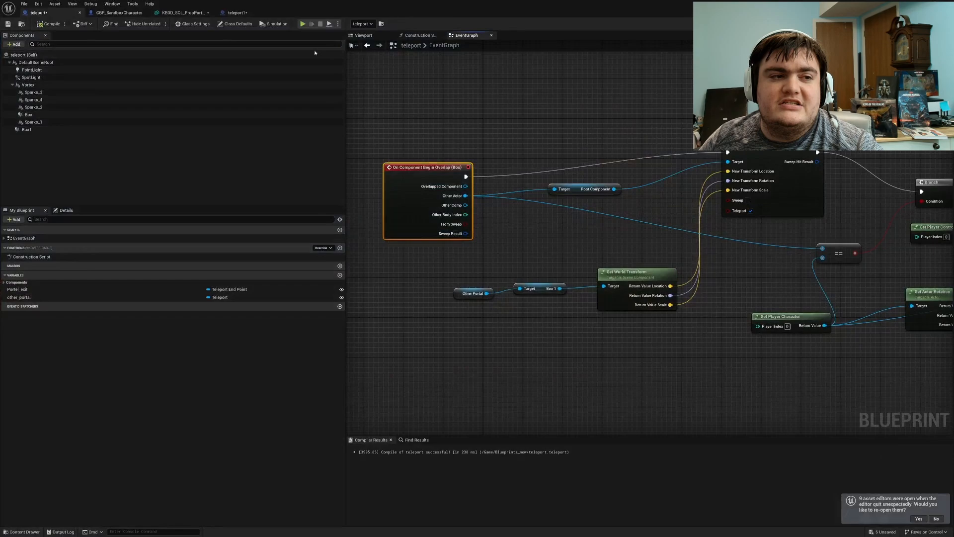
pyautogui.click(363, 35)
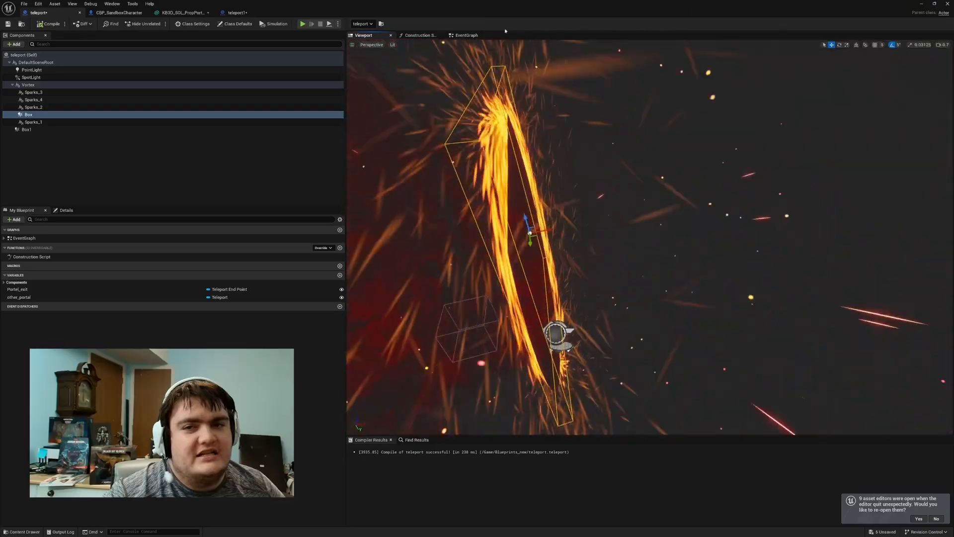
pyautogui.click(467, 34)
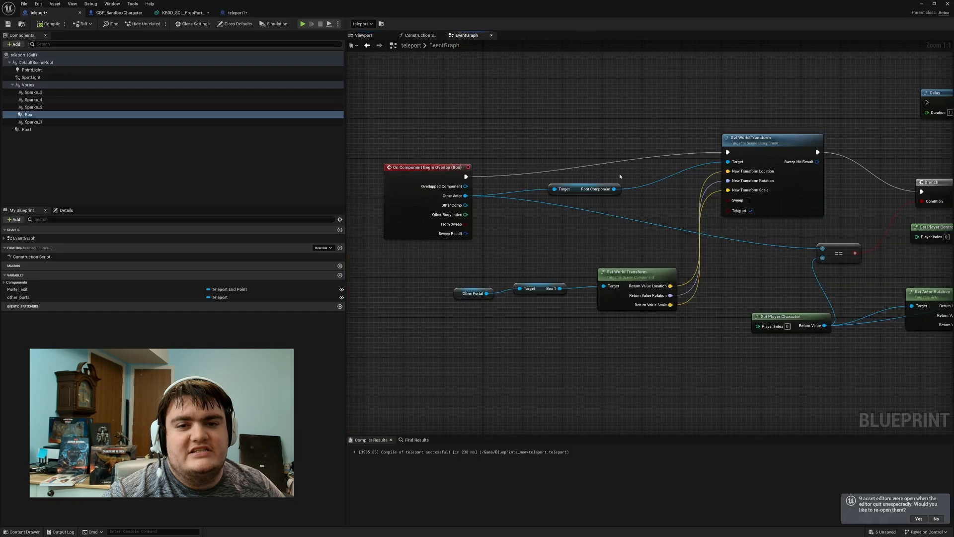
pyautogui.moveTo(594, 206)
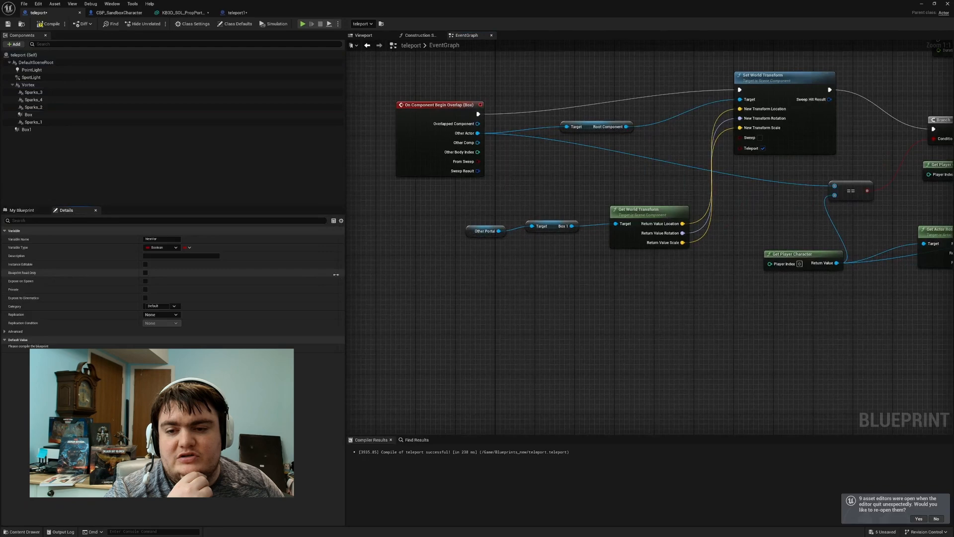
# - Set the other_portal variable's type to the Teleport object reference
pyautogui.click(161, 247)
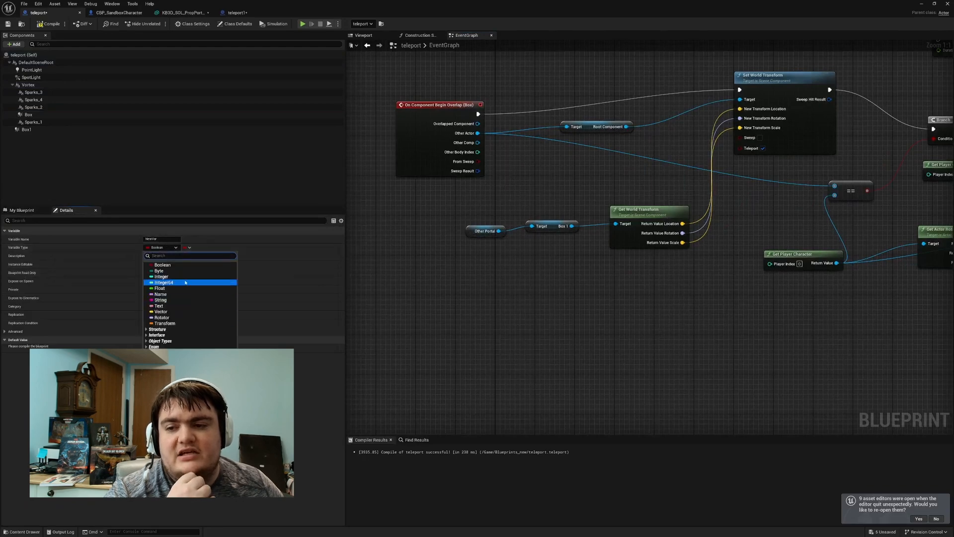
pyautogui.moveTo(163, 282)
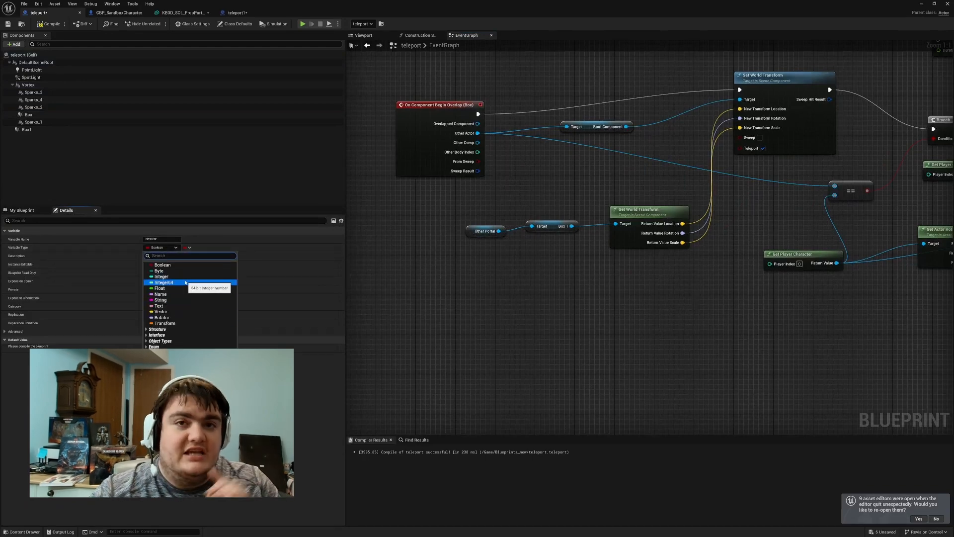
pyautogui.write('telep')
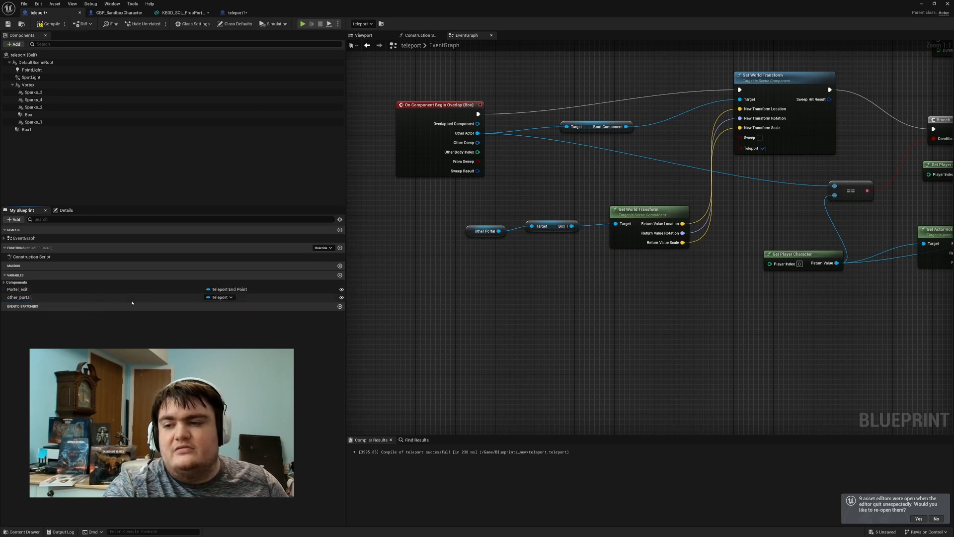
pyautogui.moveTo(79, 297)
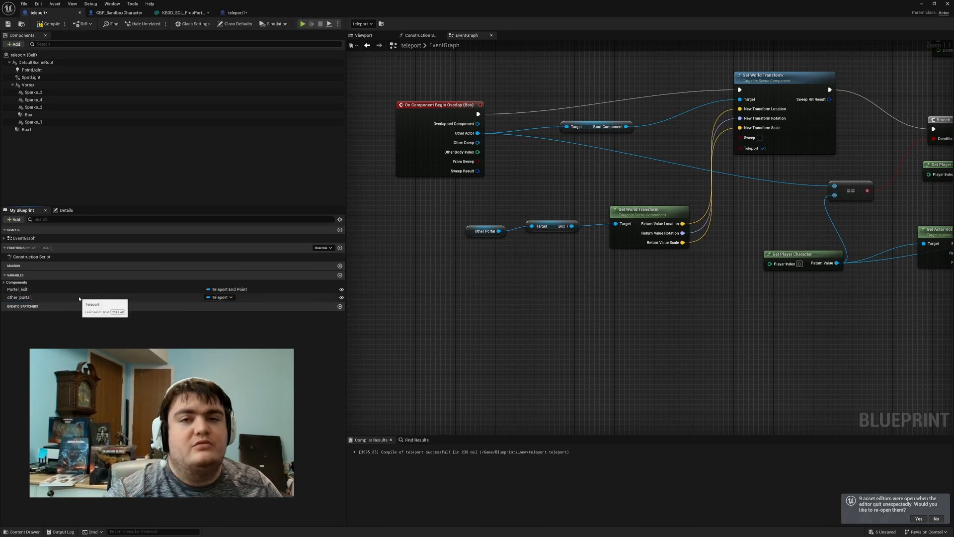
pyautogui.moveTo(540, 244)
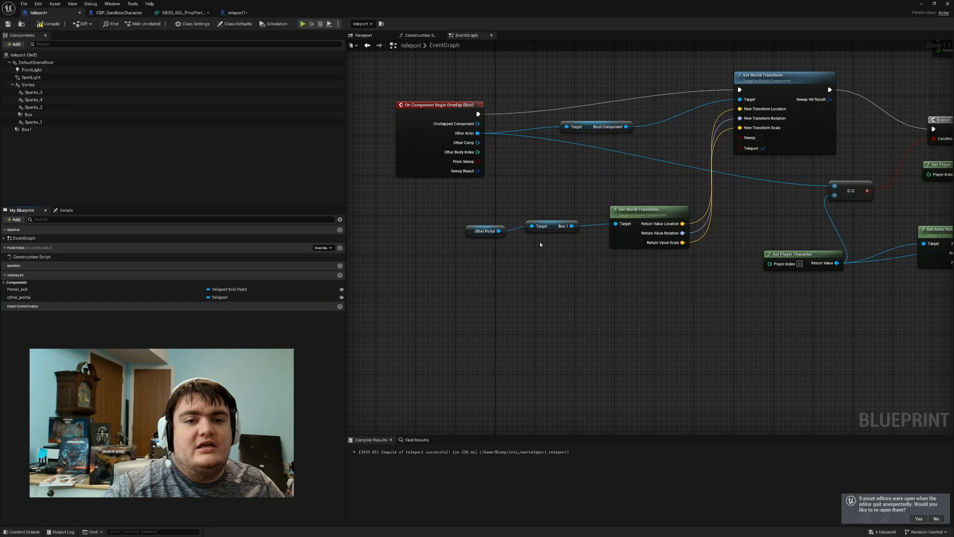
pyautogui.moveTo(637, 209)
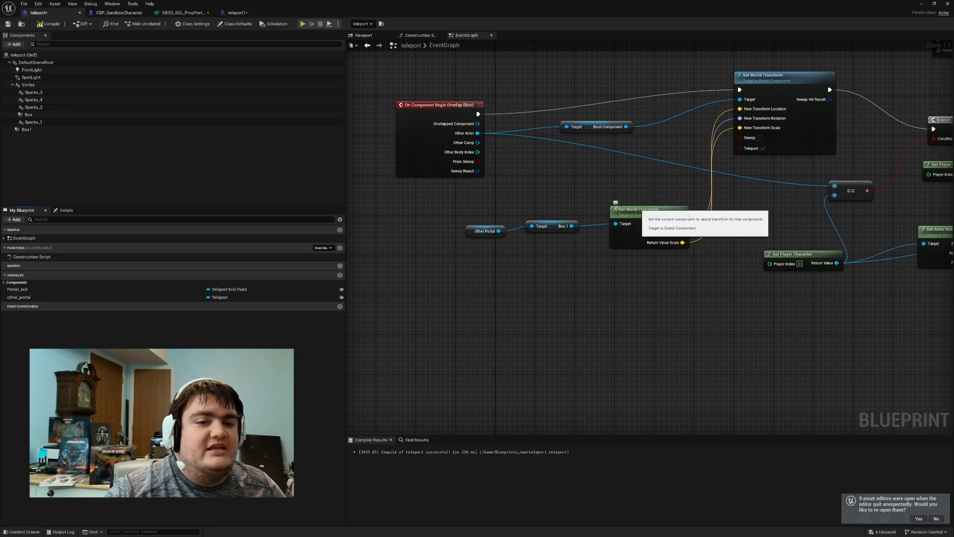
# - Inspect the Box1 trigger in the portal's Viewport, then switch to CBP_SandboxCharacter
pyautogui.click(363, 34)
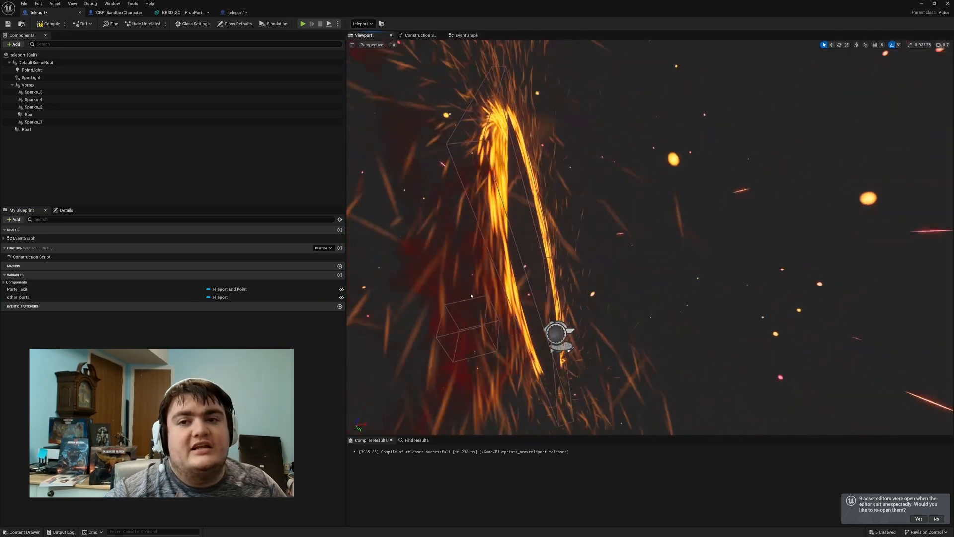
pyautogui.click(26, 129)
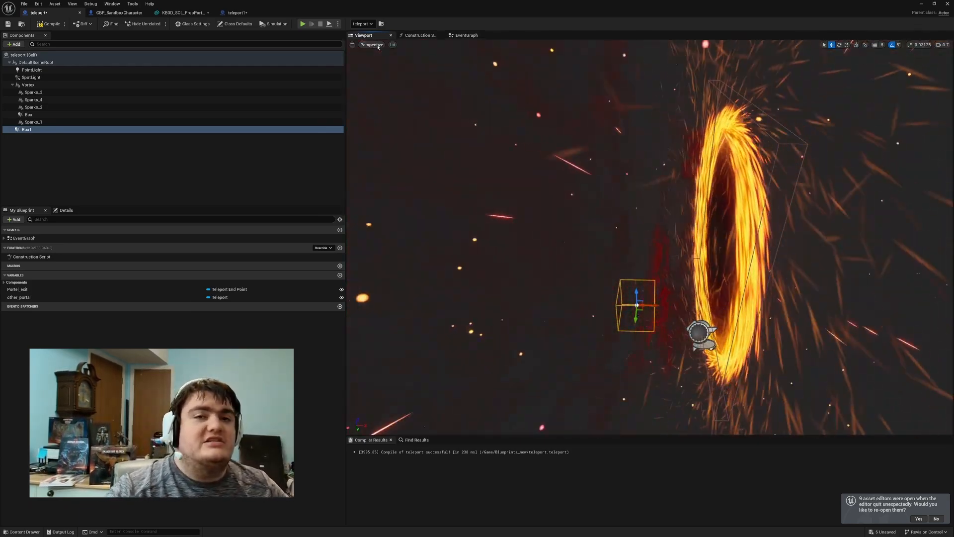
pyautogui.click(119, 12)
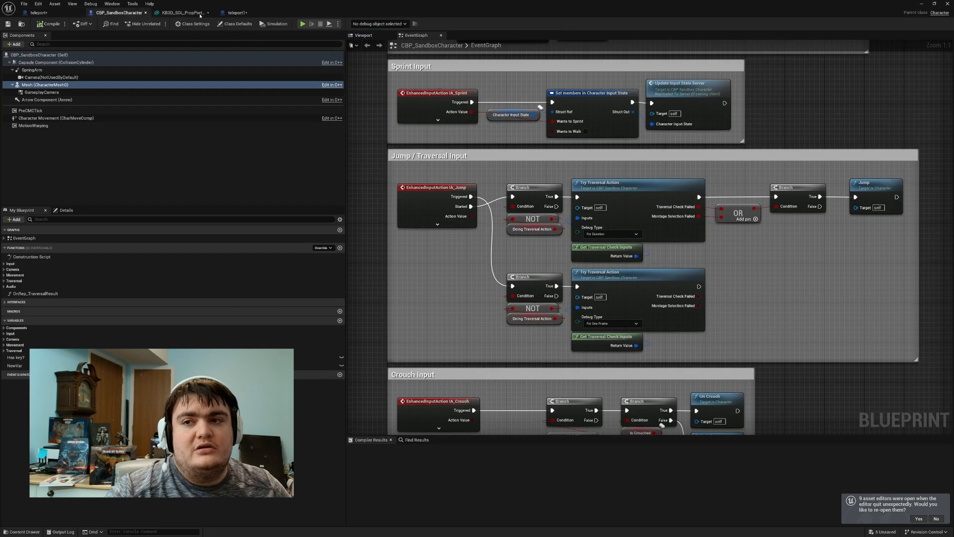
# - Switch to the teleport1 Blueprint and review its Set Control Rotation and Get Velocity logic
pyautogui.click(235, 12)
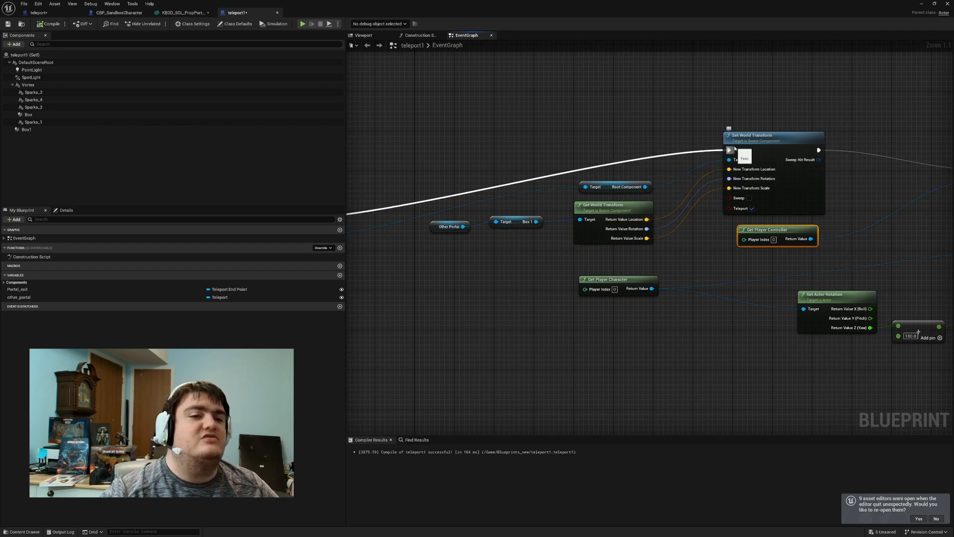
pyautogui.moveTo(751, 208)
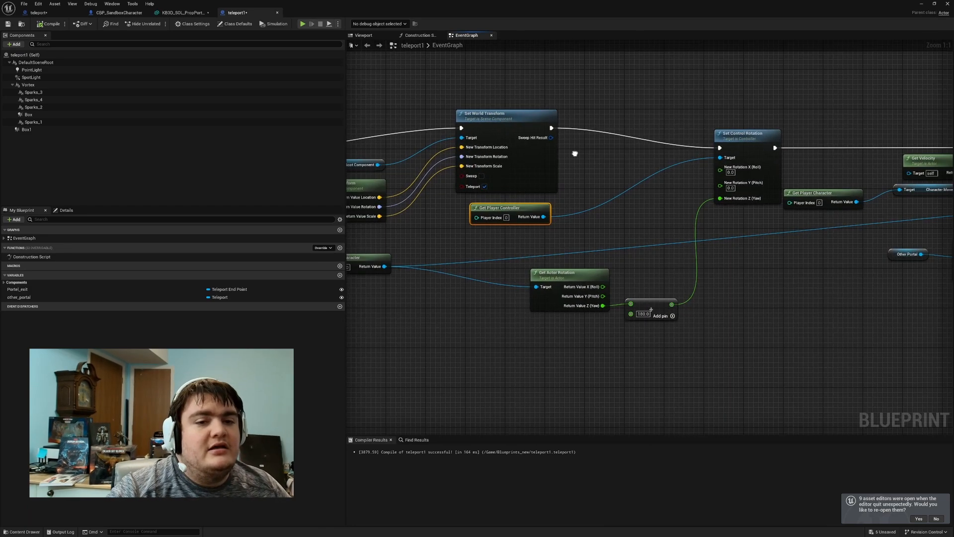
pyautogui.moveTo(750, 134)
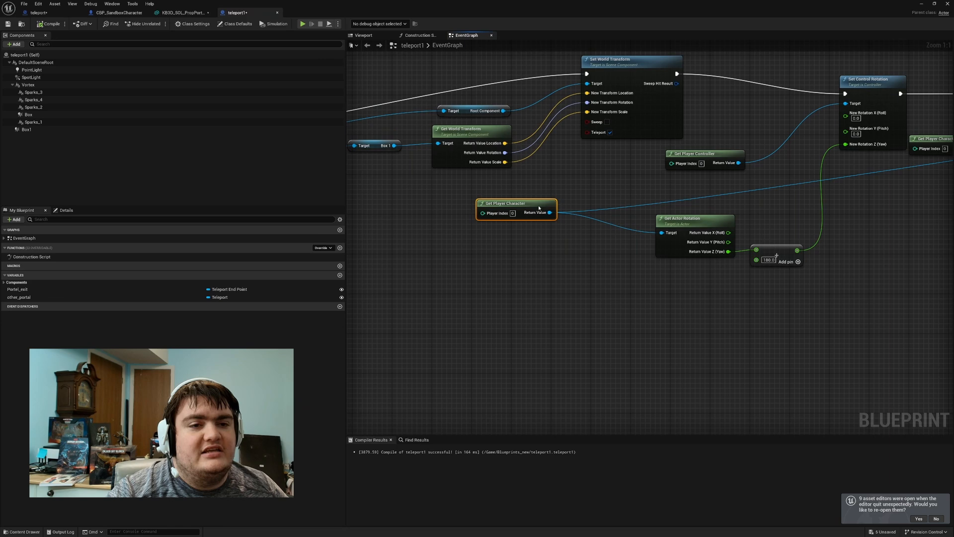
pyautogui.moveTo(736, 203)
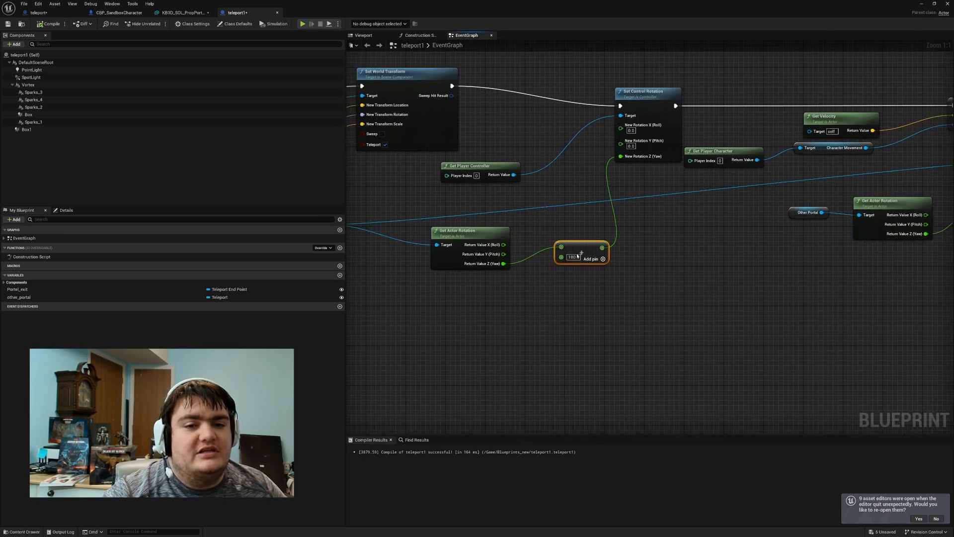
pyautogui.moveTo(618, 156)
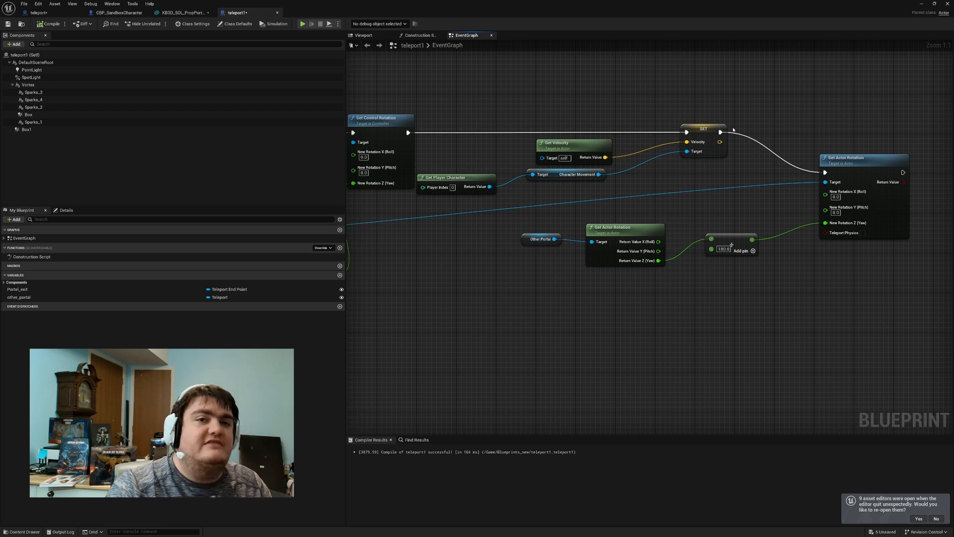
pyautogui.moveTo(630, 69)
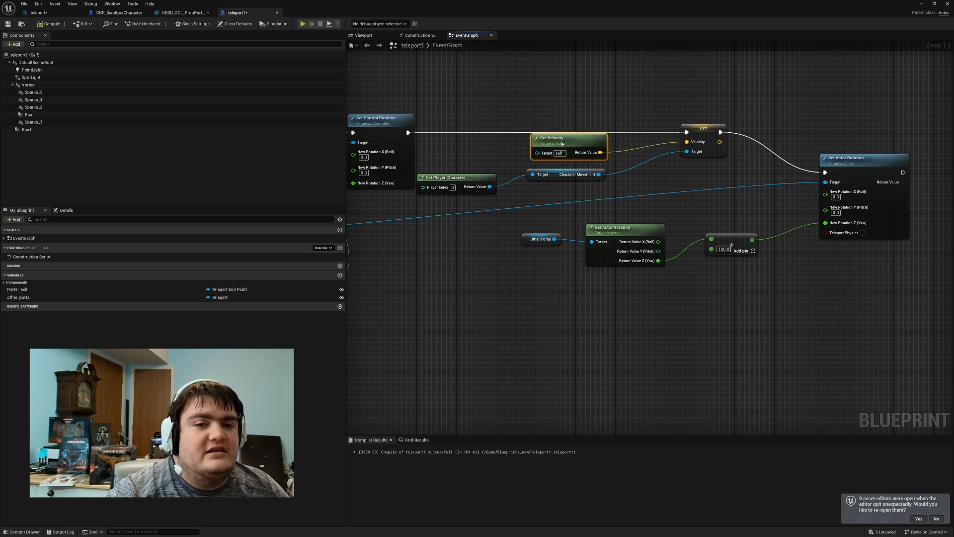
pyautogui.moveTo(599, 153)
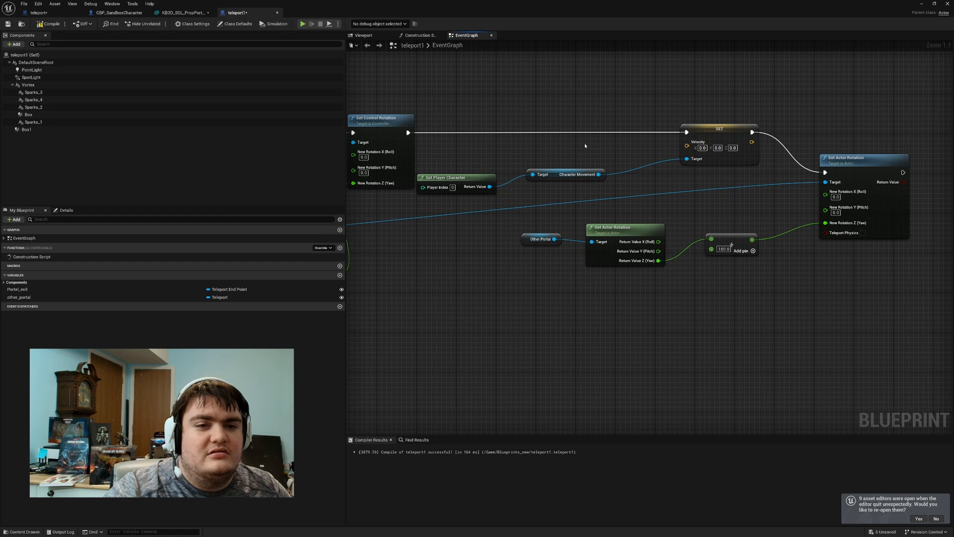
# - Select the player character node to set velocity 0,0,0 and rotate to Other Portal yaw + 180
pyautogui.click(453, 177)
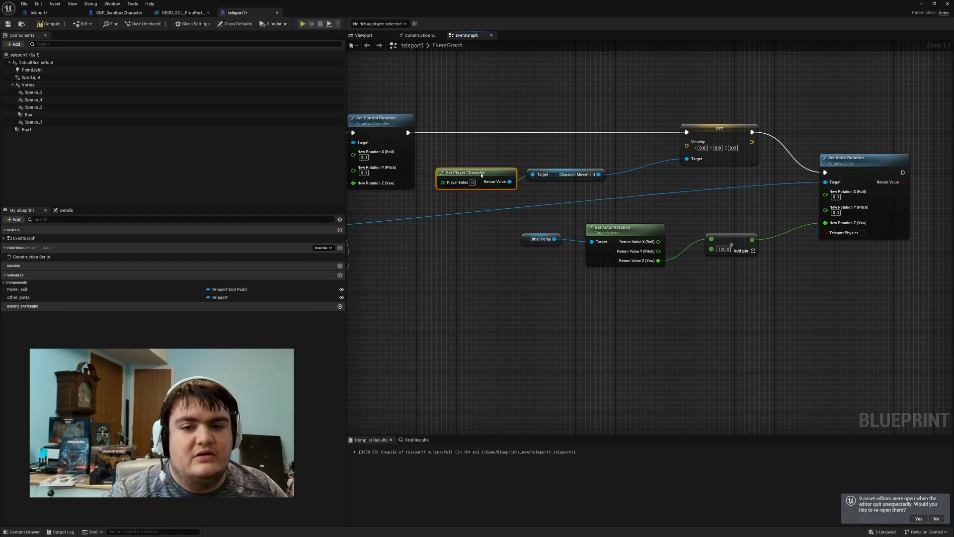
pyautogui.moveTo(600, 174)
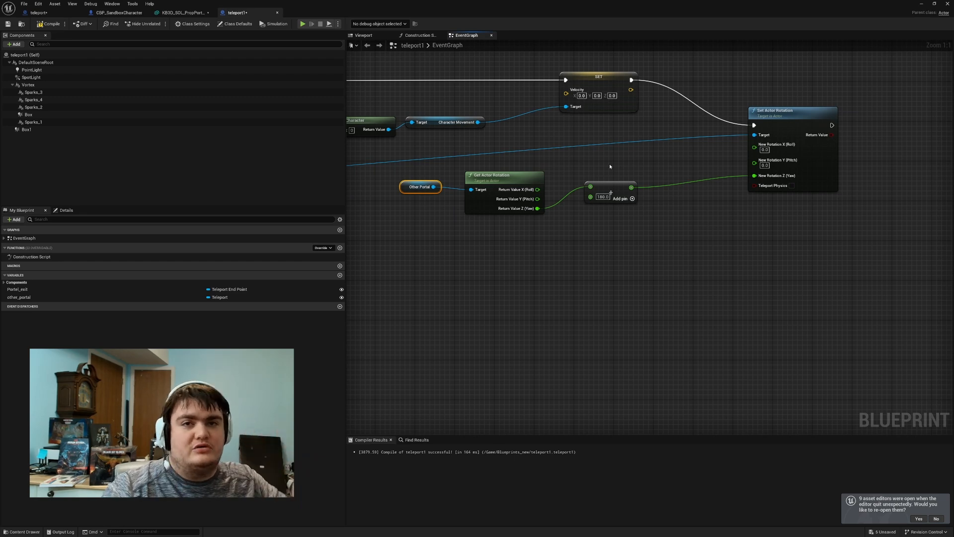
pyautogui.moveTo(524, 183)
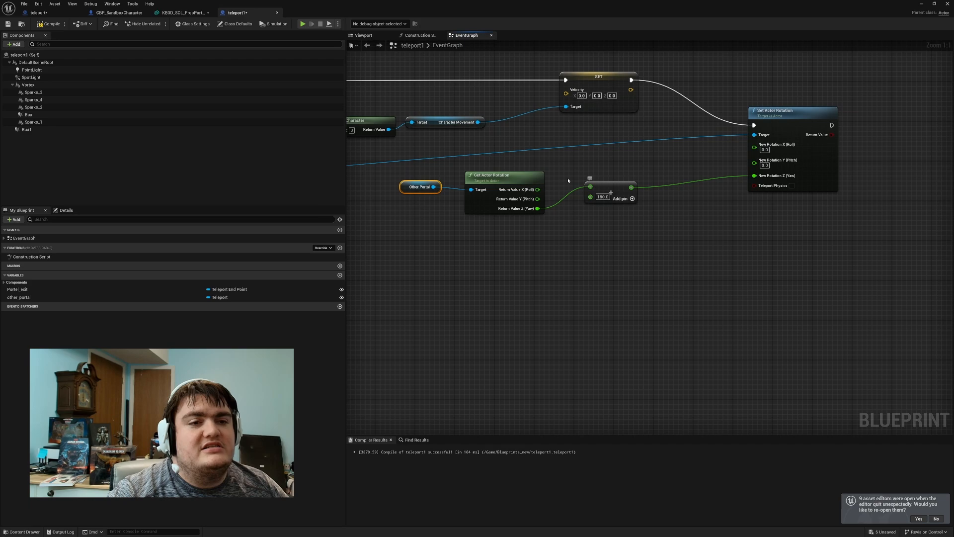
pyautogui.moveTo(630, 155)
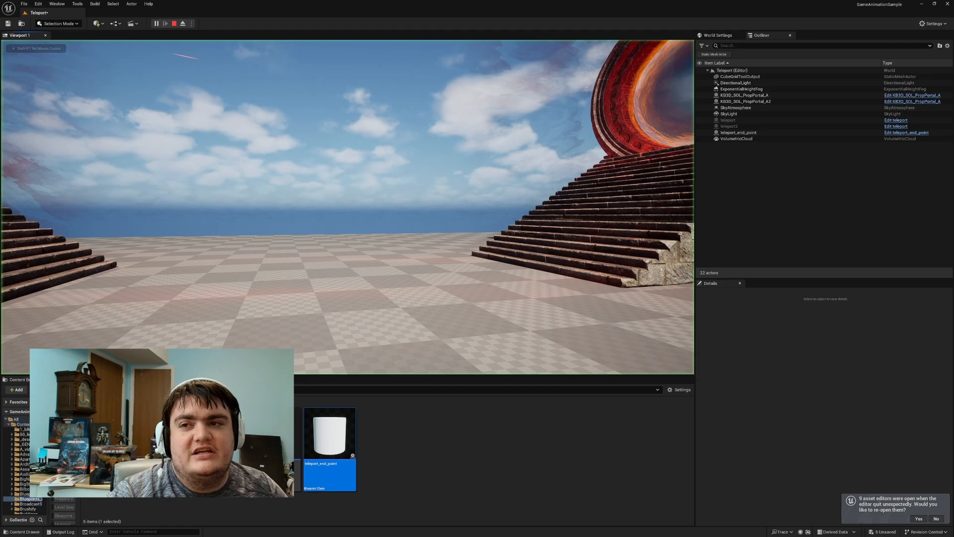
# - Stop the running Play In Editor session
pyautogui.click(166, 23)
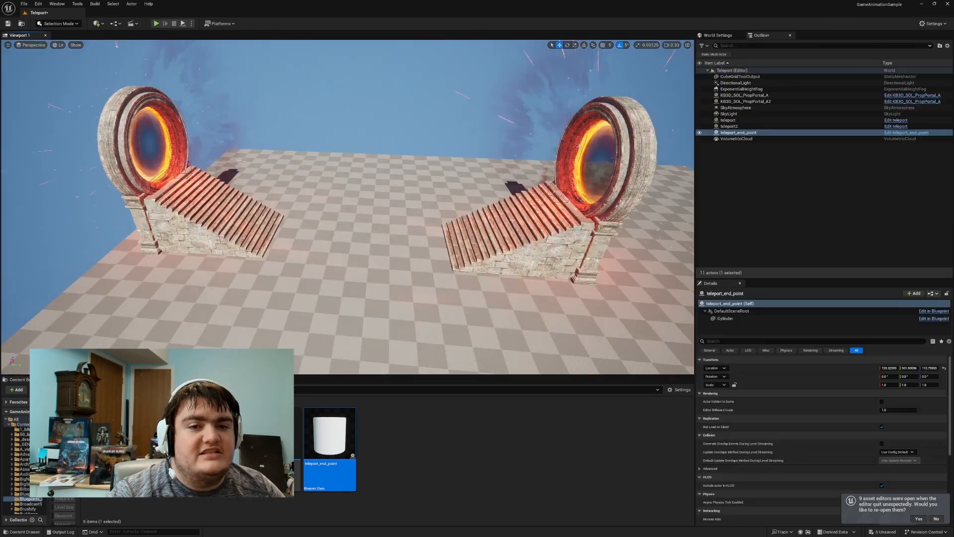
# - Select the second portal prop, then the first teleport actor, to check Other Portal is teleport2
pyautogui.click(745, 101)
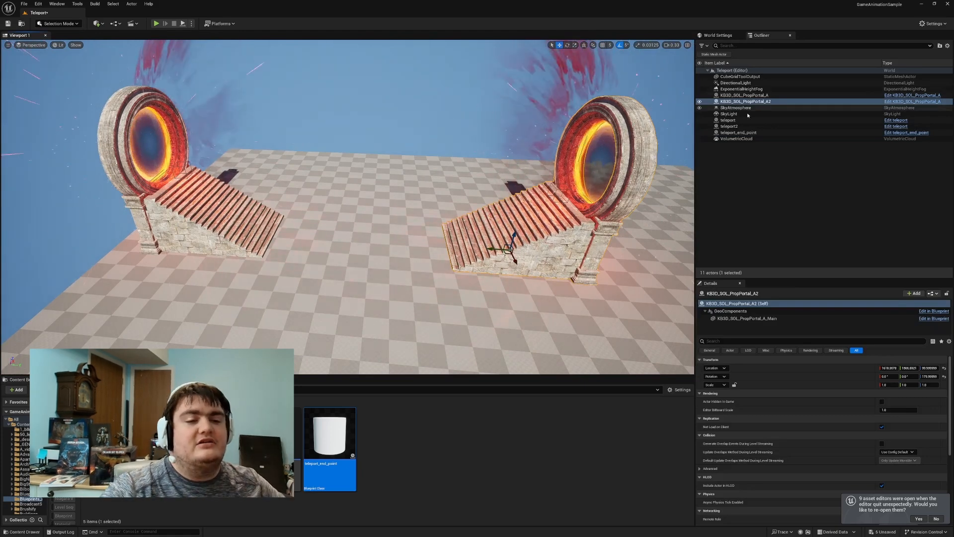
pyautogui.click(728, 120)
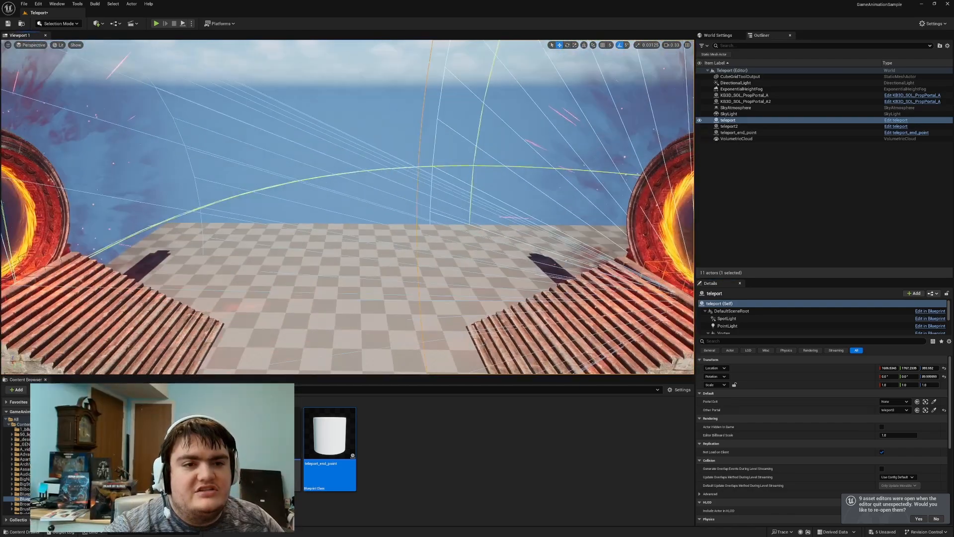
# - Duplicate the teleport actors into the linked pair teleport3/teleport4 and add teleport_end_point2 and teleport_spot
pyautogui.rightClick(727, 120)
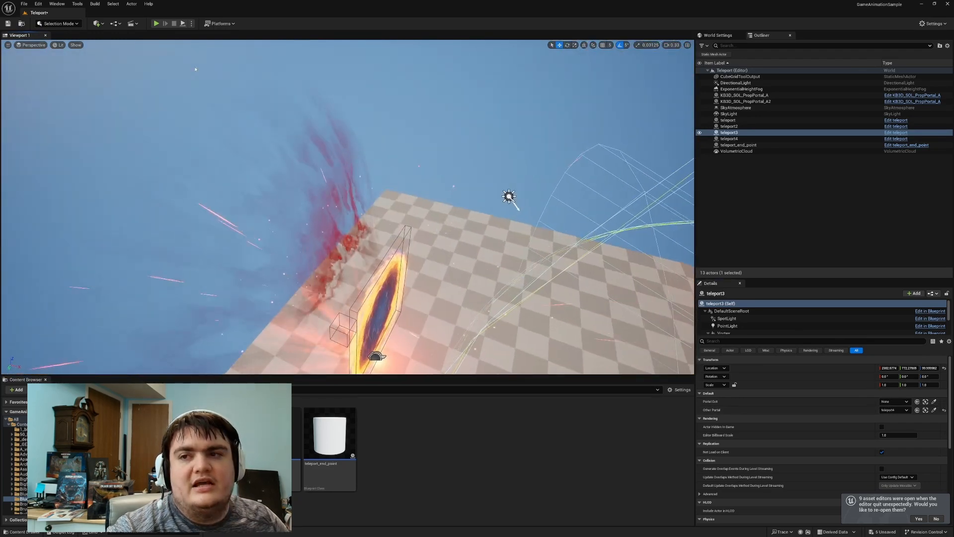
pyautogui.click(156, 24)
pyautogui.write('teleport_spot')
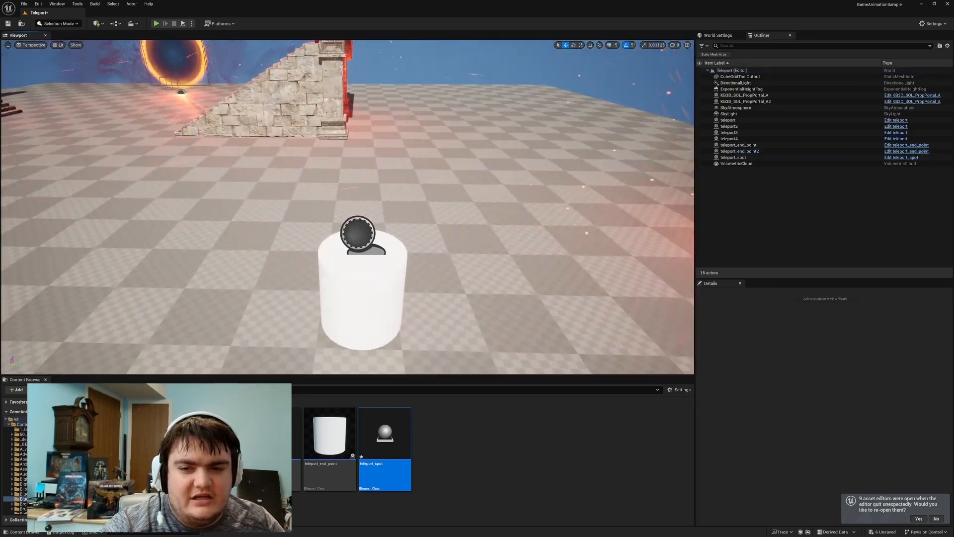
# - Open teleport_spot and add a Get World Transform node from Portal Exit
pyautogui.doubleClick(385, 433)
pyautogui.write('get world tran')
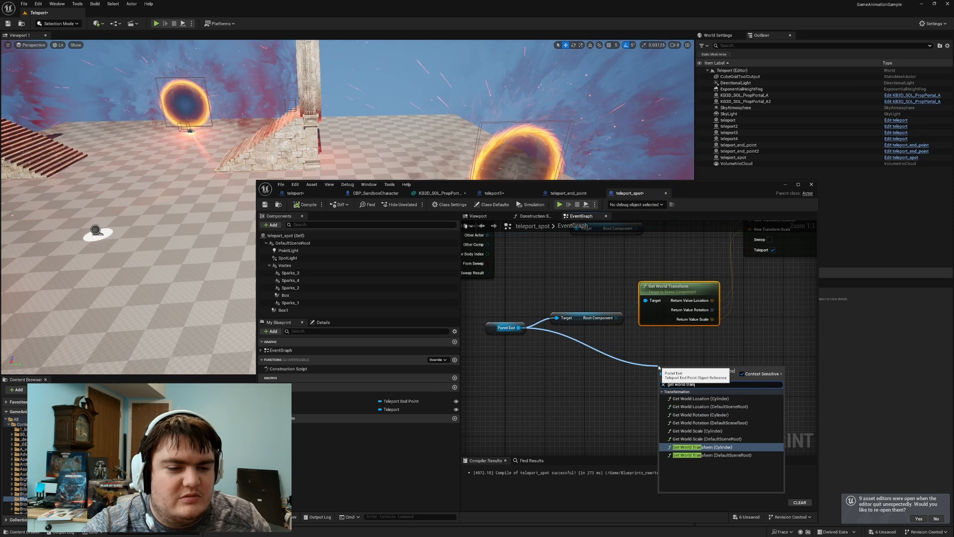
# - Wire the cylinder's split world location, rotation and scale into Set World Transform, then close teleport_spot
pyautogui.click(704, 447)
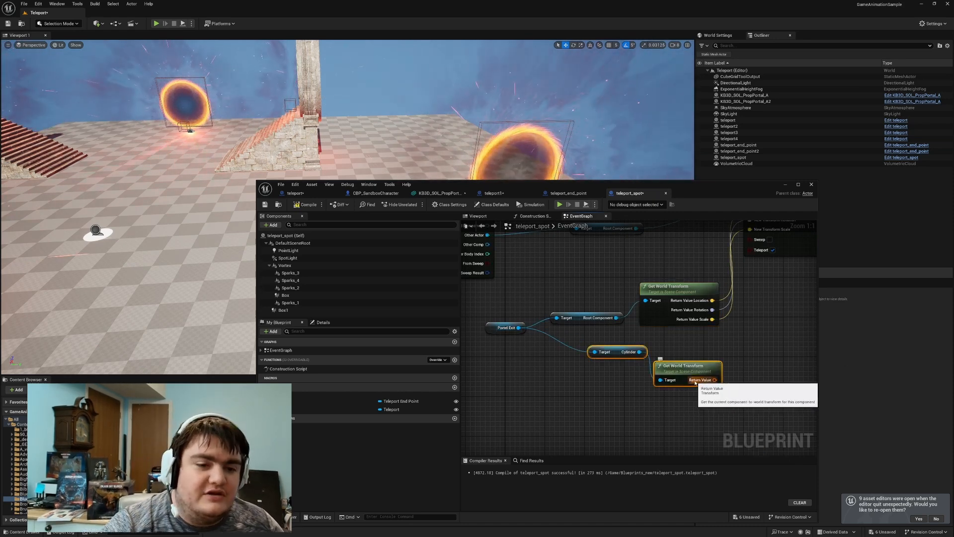
pyautogui.rightClick(703, 380)
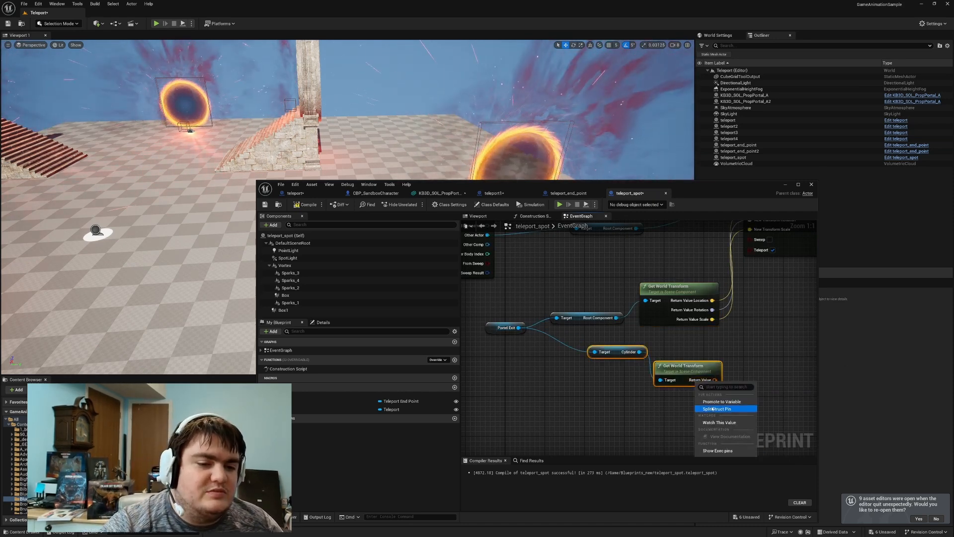
pyautogui.click(717, 409)
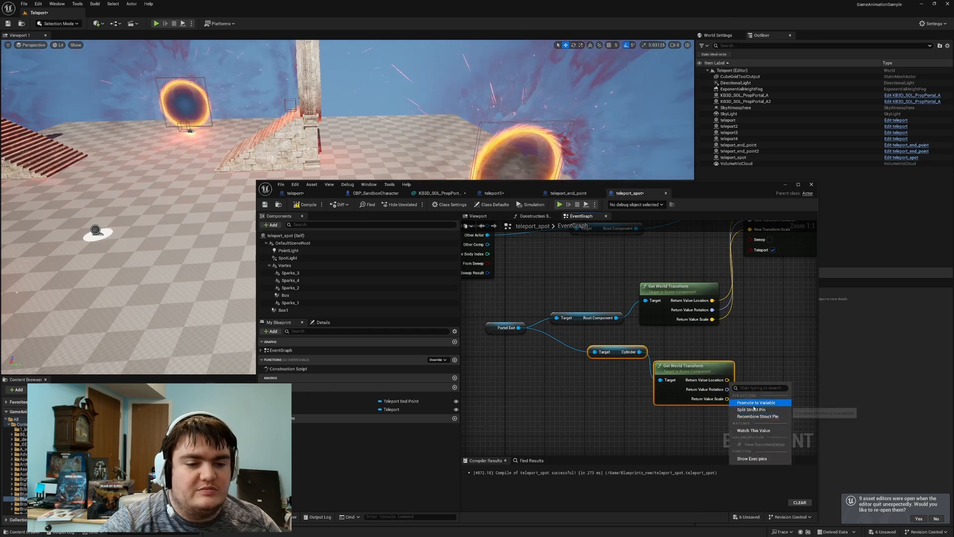
pyautogui.click(752, 409)
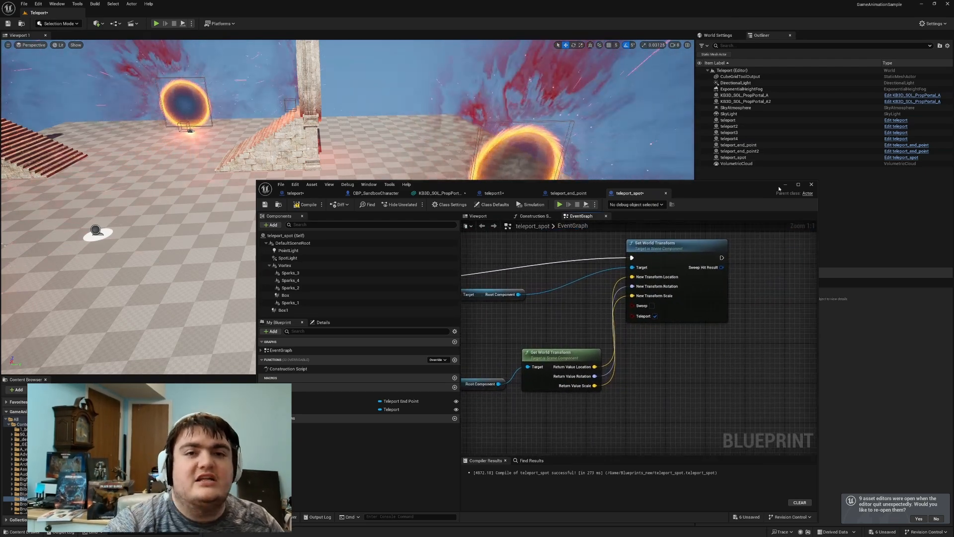
pyautogui.click(811, 184)
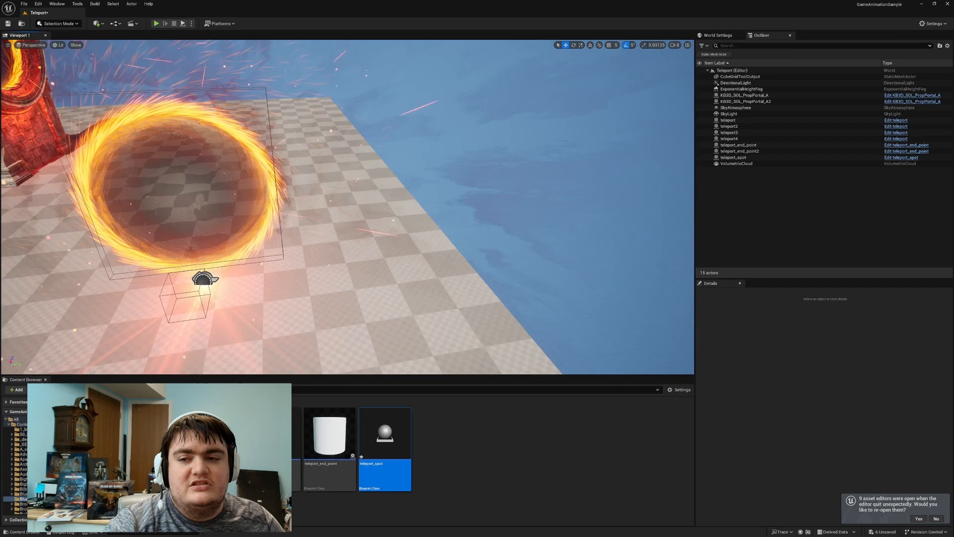